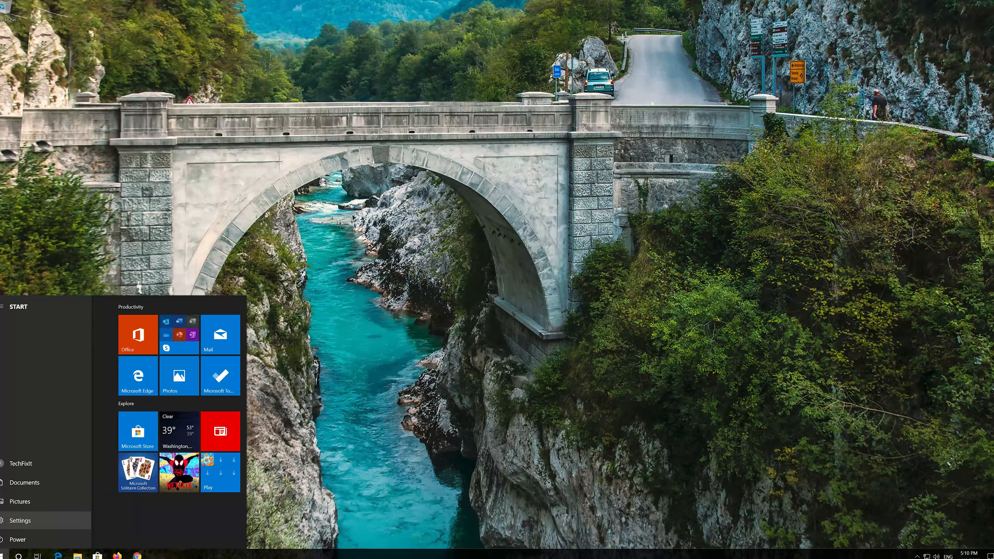
Launch Windows Settings from the Start menu
left_click(20, 520)
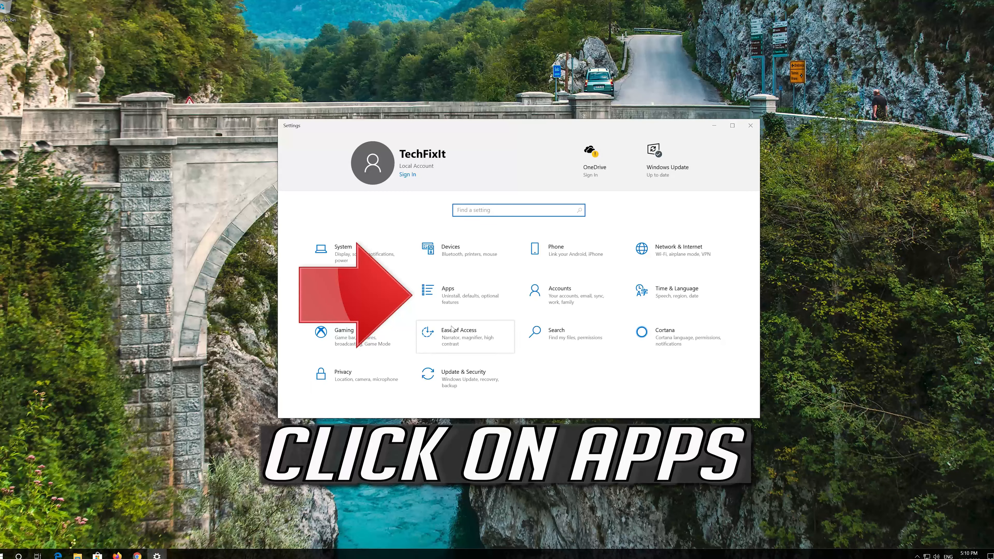
mouse_move(460, 295)
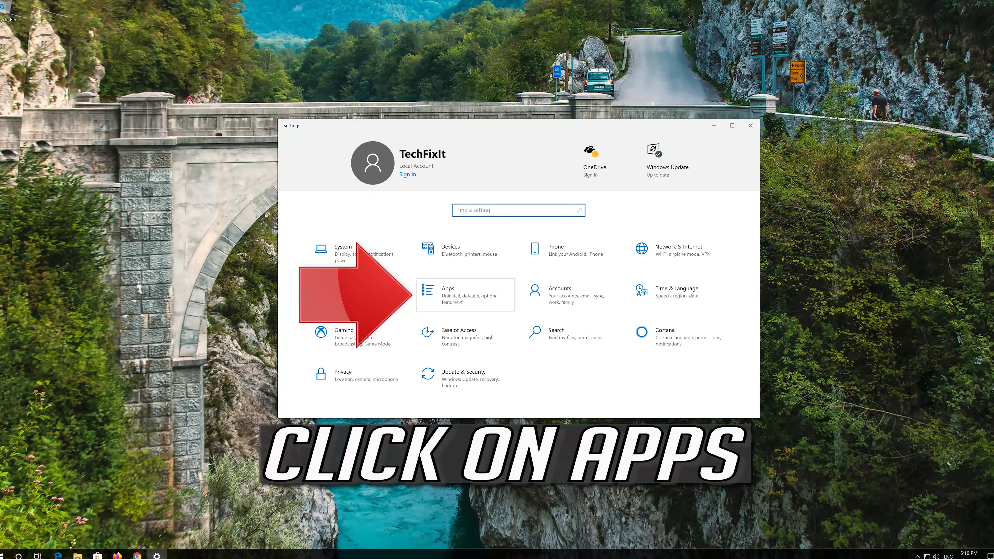
Show the Apps & features list and scroll to the Microsoft Store entry
left_click(447, 294)
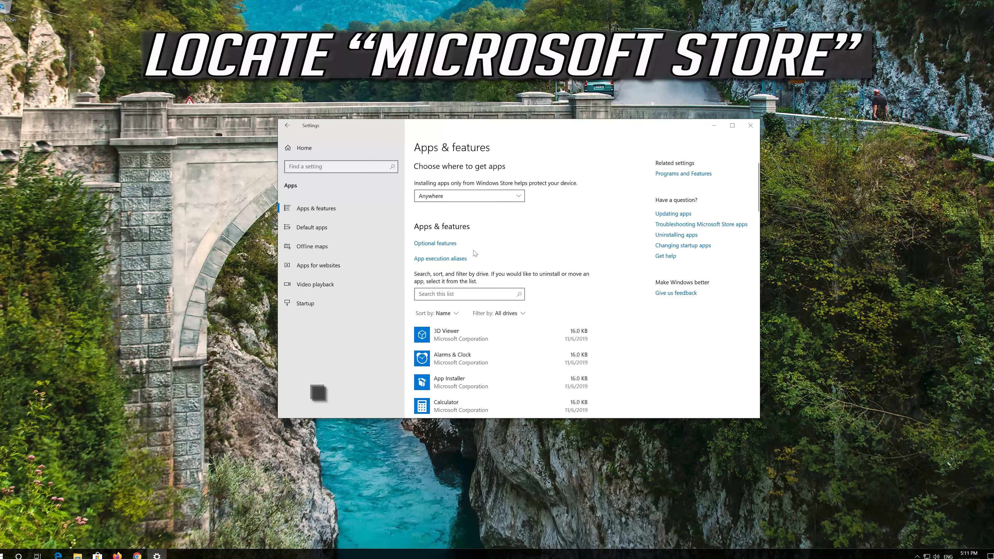
scroll("down", 3)
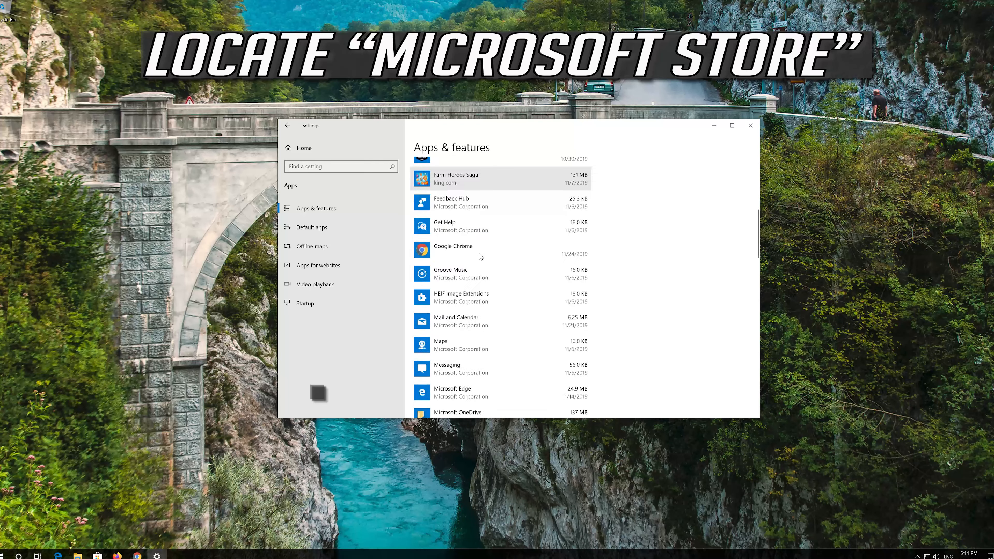
scroll("down", 3)
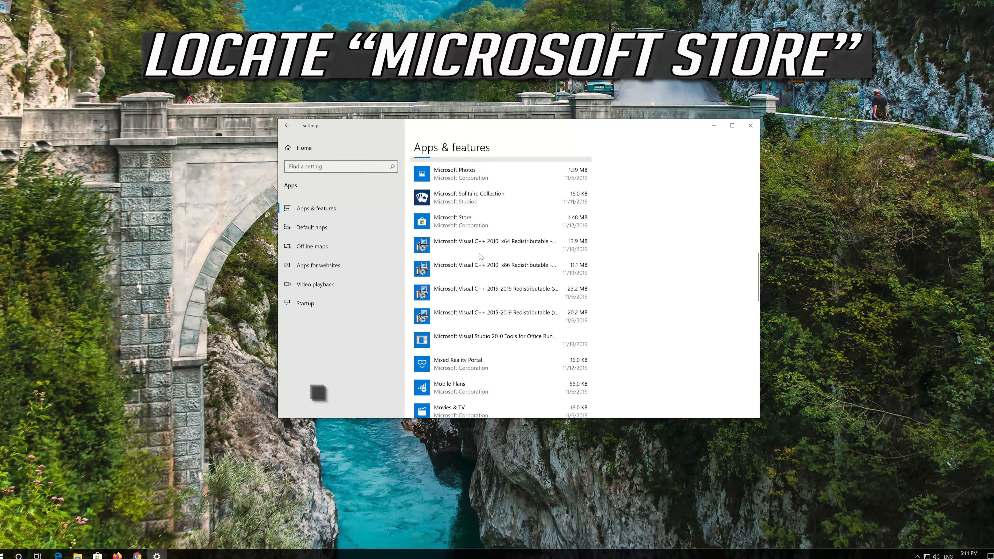
scroll("up", 3)
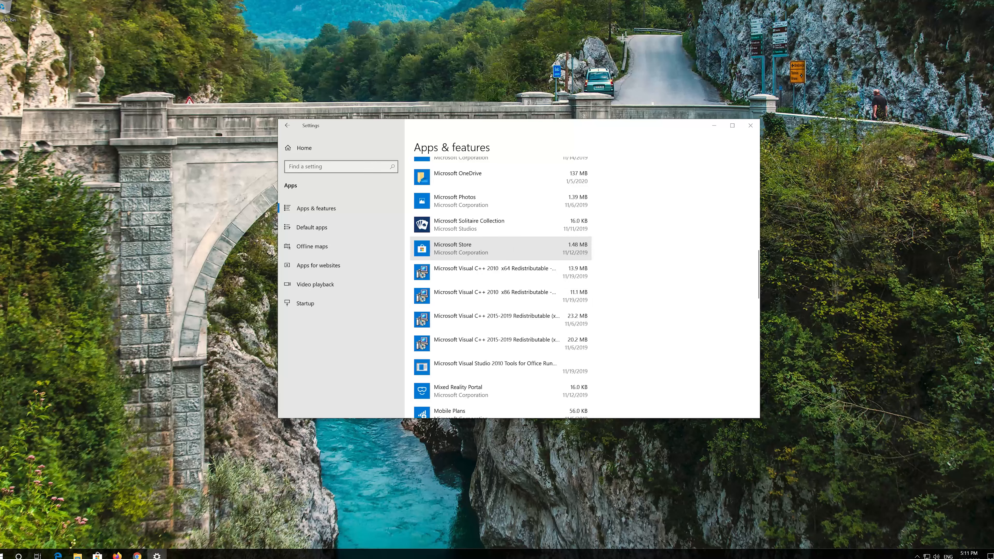
Expand Microsoft Store, go to its Advanced options and scroll to the Reset section
left_click(499, 248)
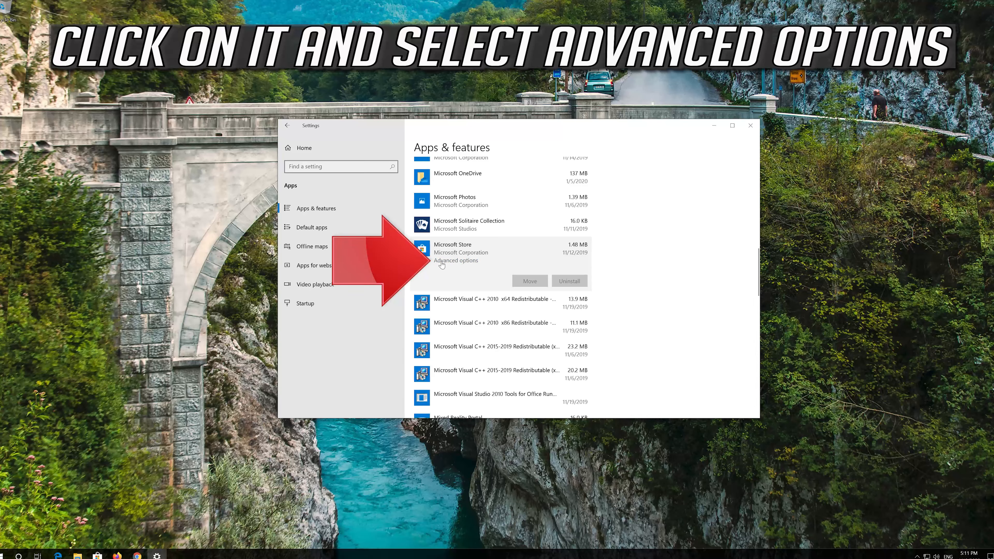
mouse_move(466, 260)
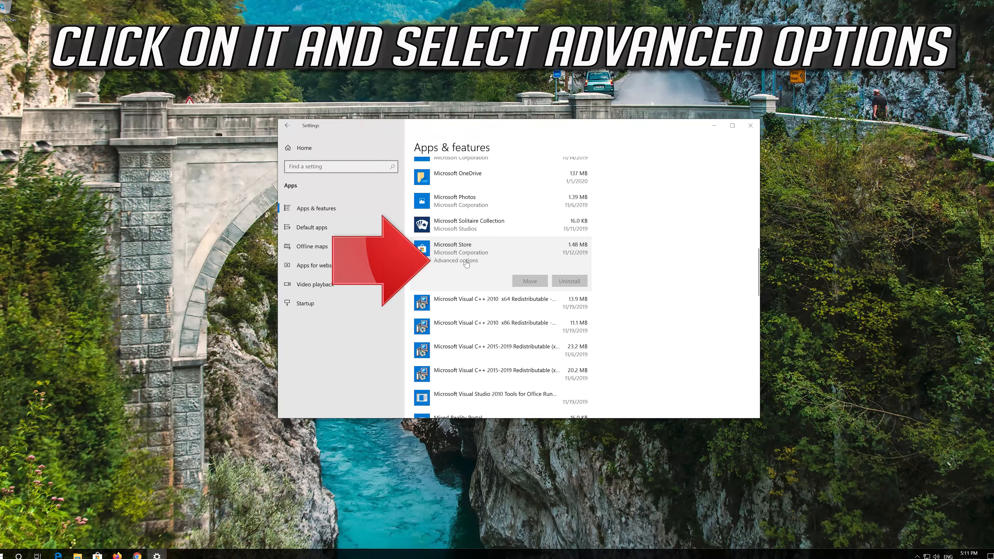
left_click(456, 260)
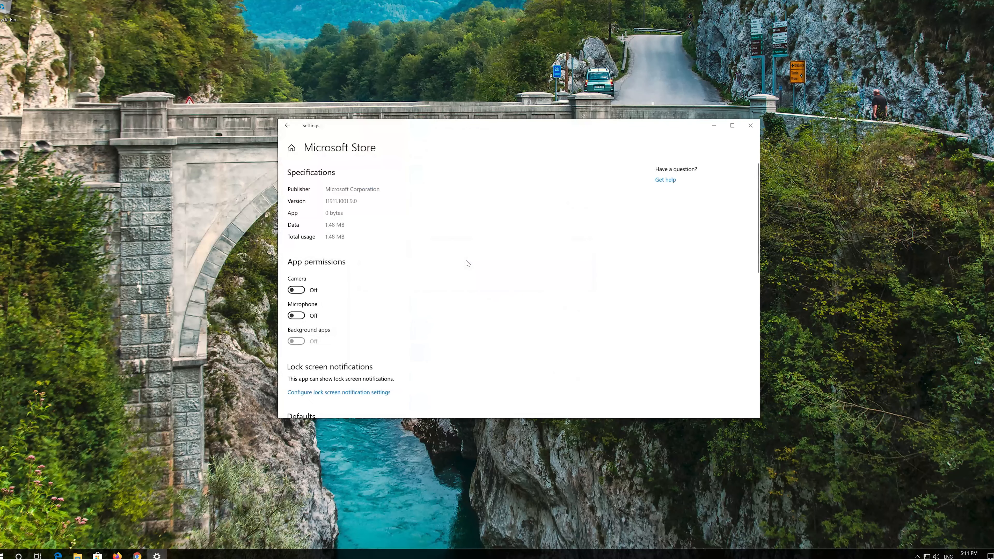
scroll("down", 3)
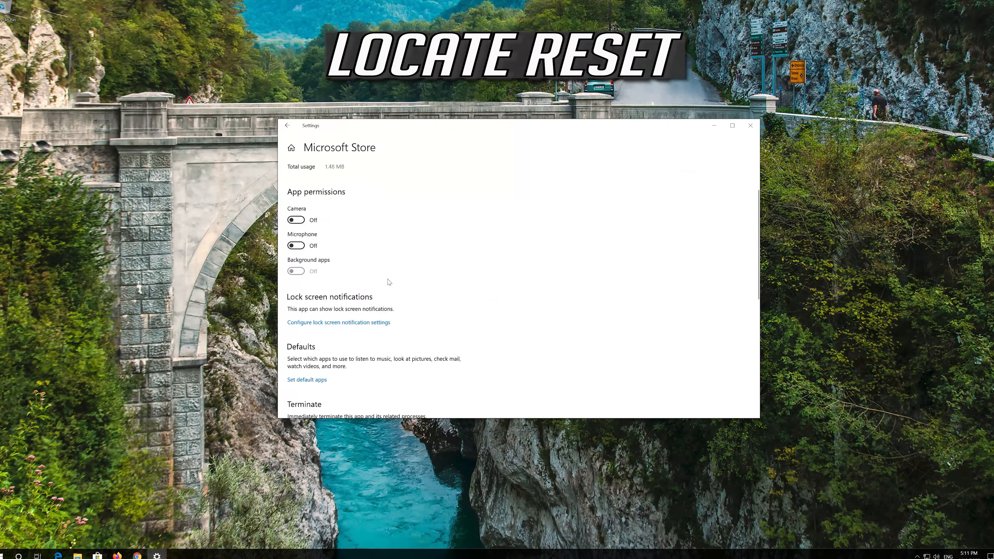
scroll("down", 3)
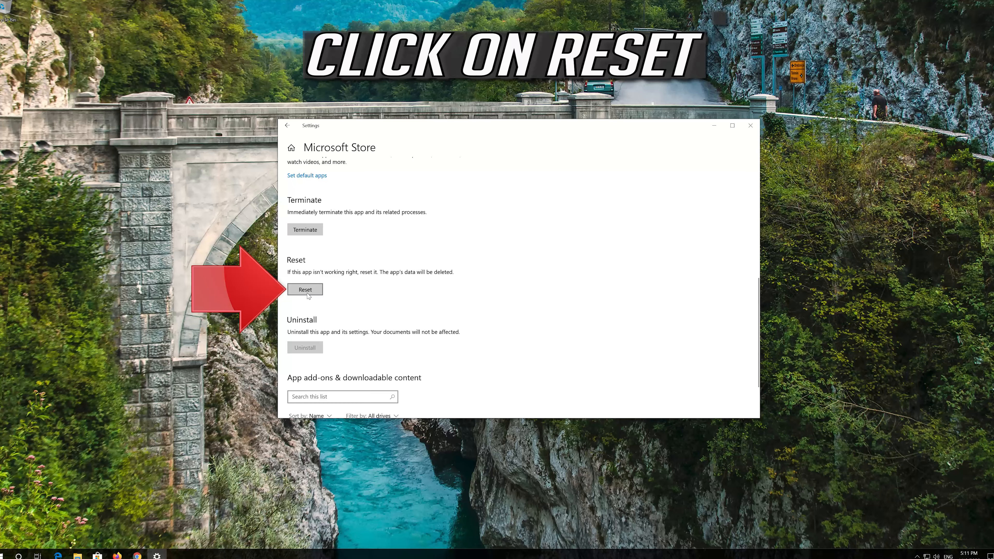
Reset Microsoft Store, confirming deletion of its app data and preferences
left_click(305, 289)
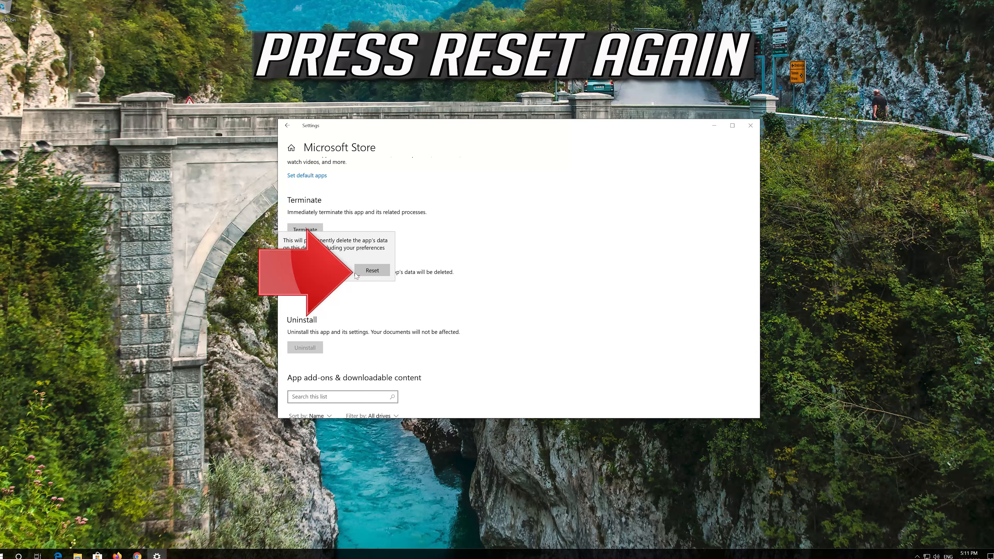
left_click(372, 270)
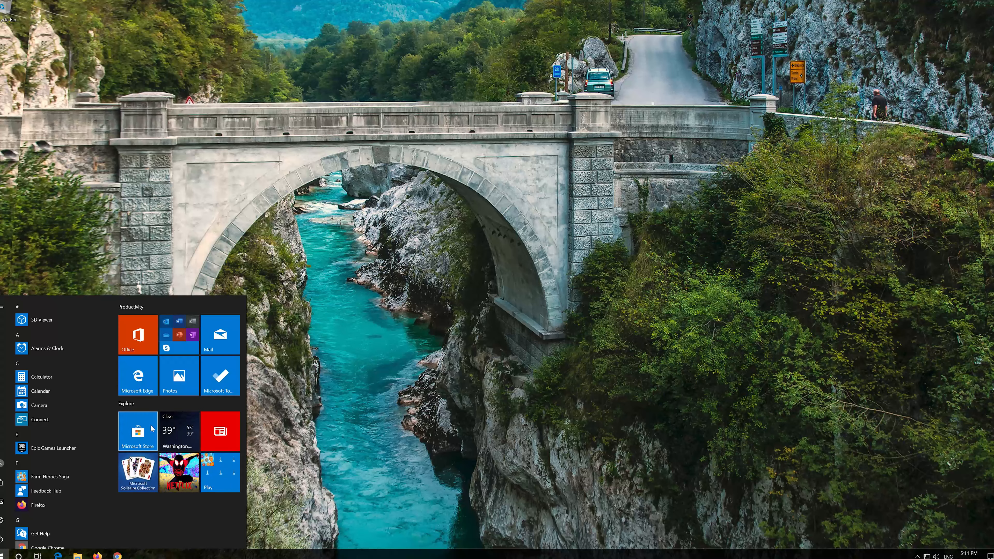
Launch Microsoft Store from the Start menu tile, then reopen Start
left_click(137, 431)
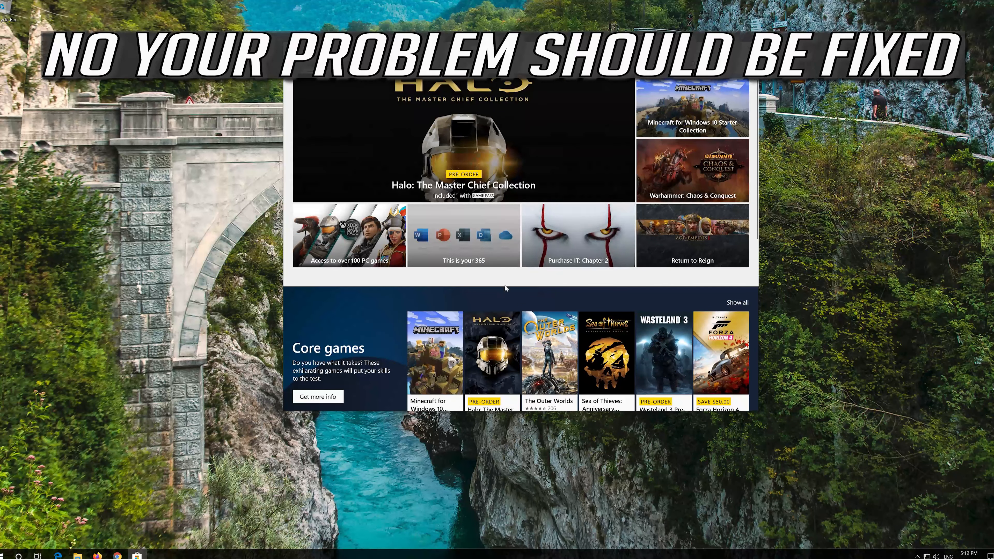
left_click(6, 556)
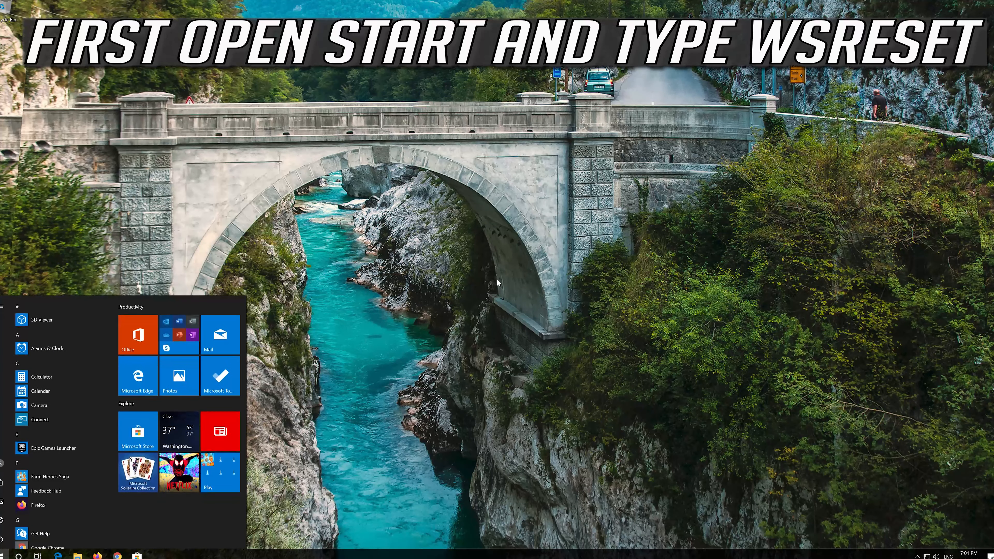
Run wsreset from Start to clear the Store cache, then close the reopened Store
type("wsrese")
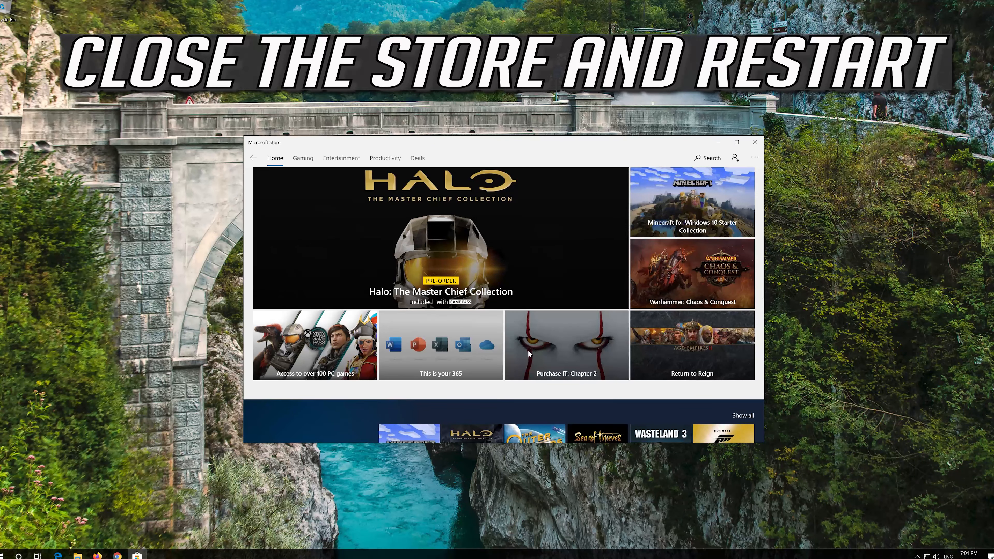
left_click(753, 142)
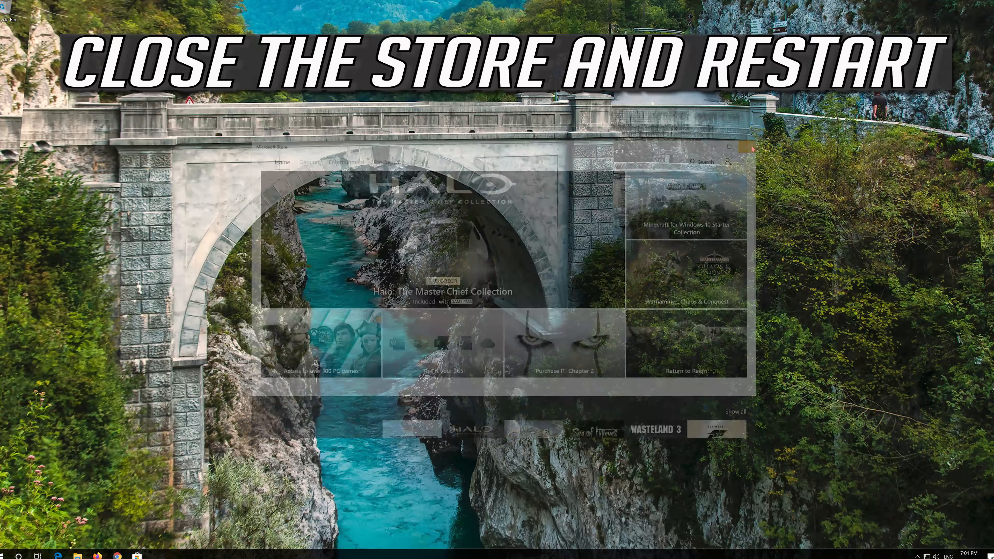
left_click(6, 556)
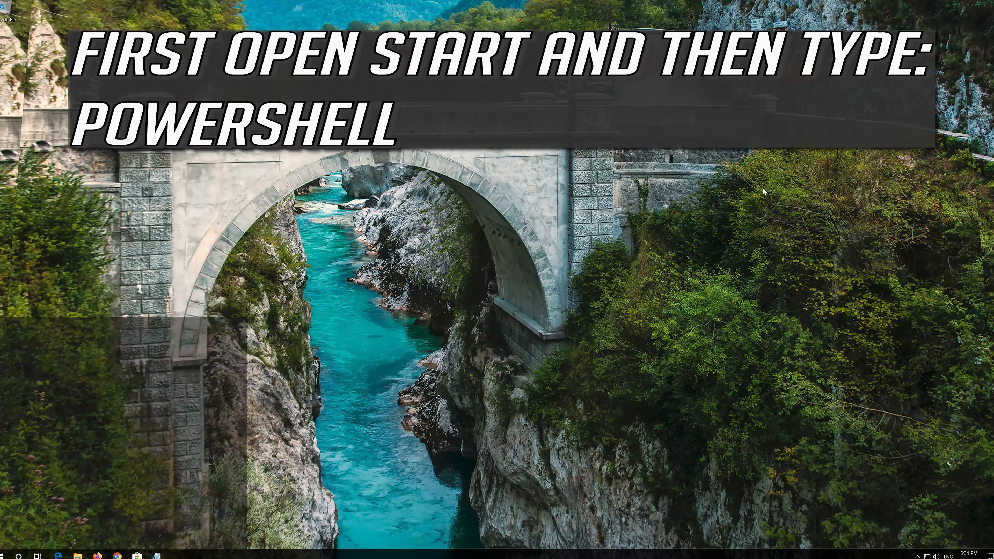
Search Start for powershell and run Windows PowerShell as administrator
type("powershell")
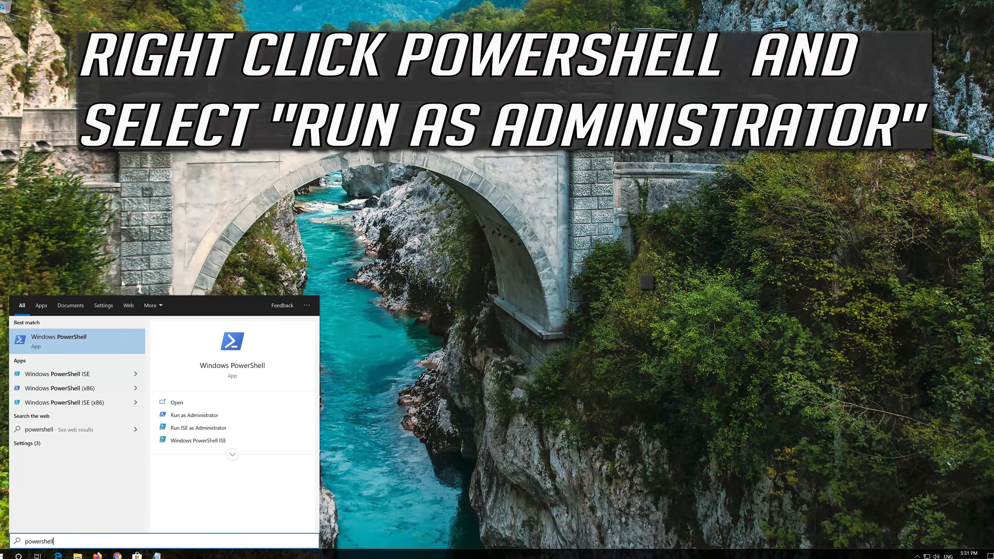
right_click(59, 340)
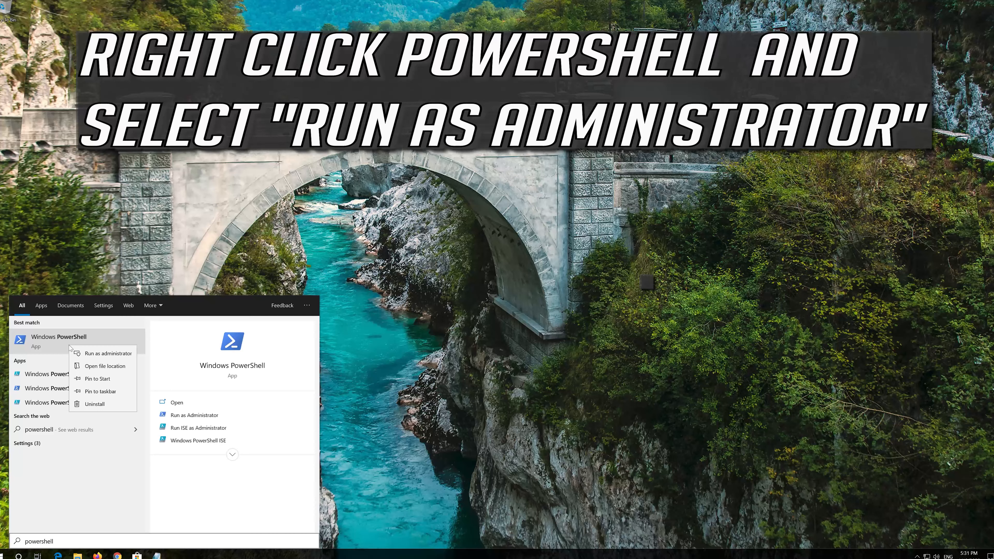
mouse_move(108, 353)
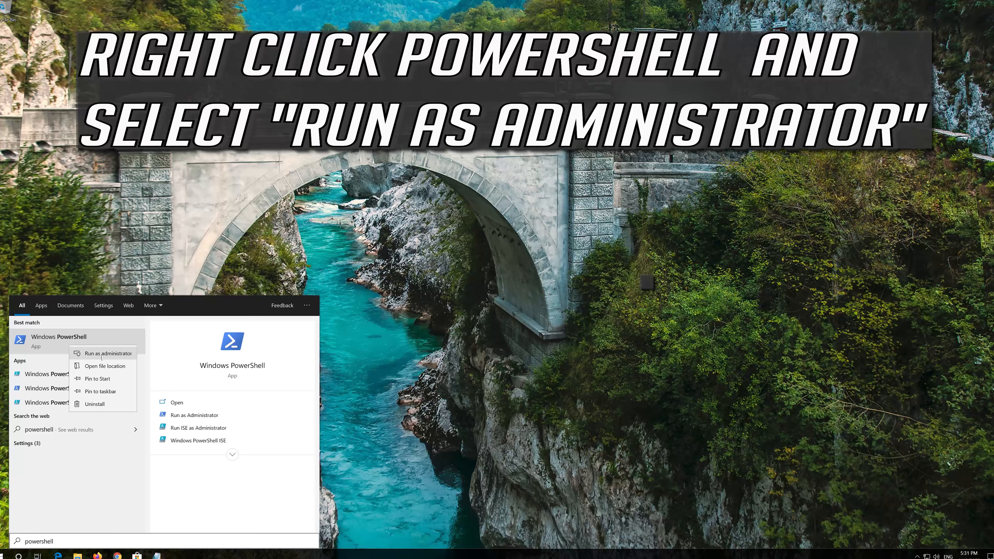
left_click(108, 353)
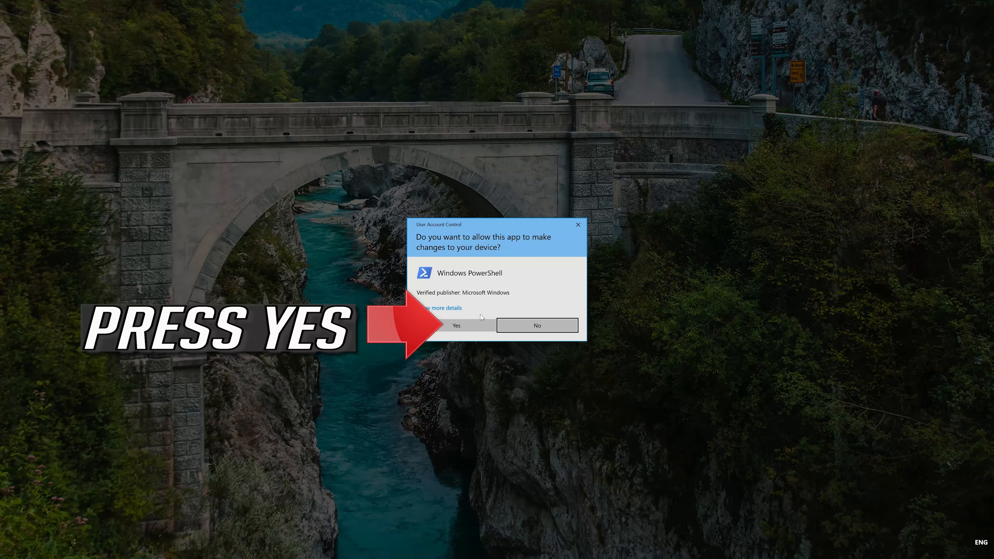
mouse_move(457, 336)
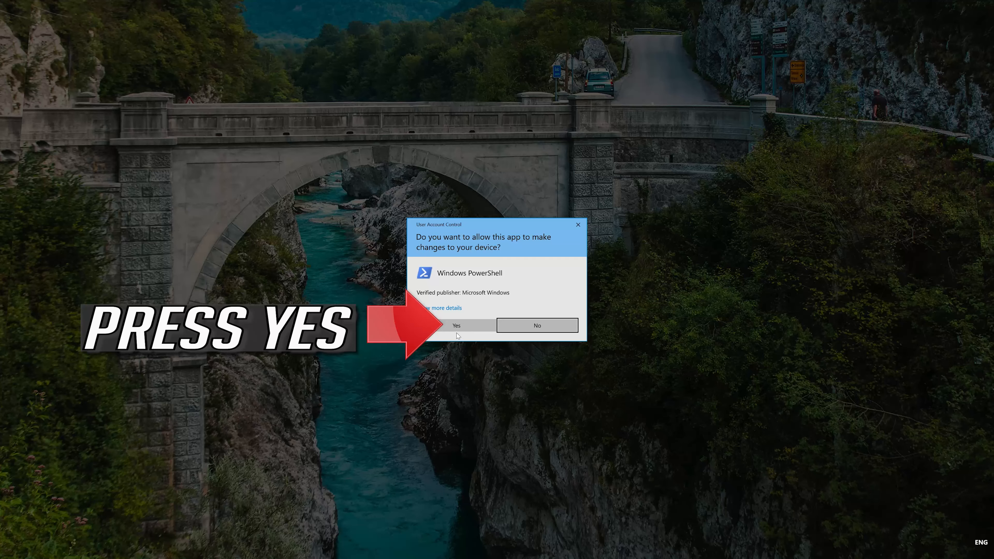
Approve the UAC prompt, then select and copy the whole re-register script in Notepad
left_click(455, 325)
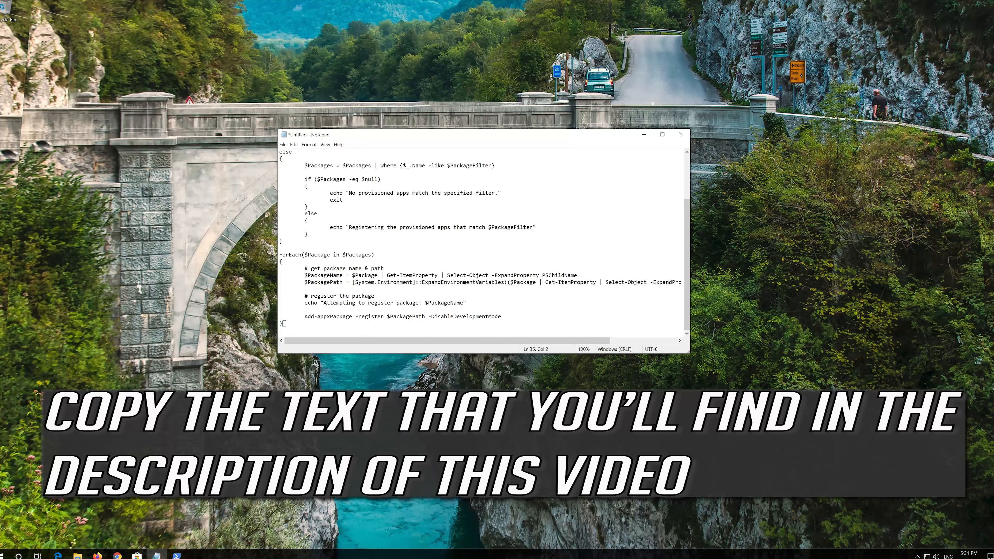
key("ctrl+a")
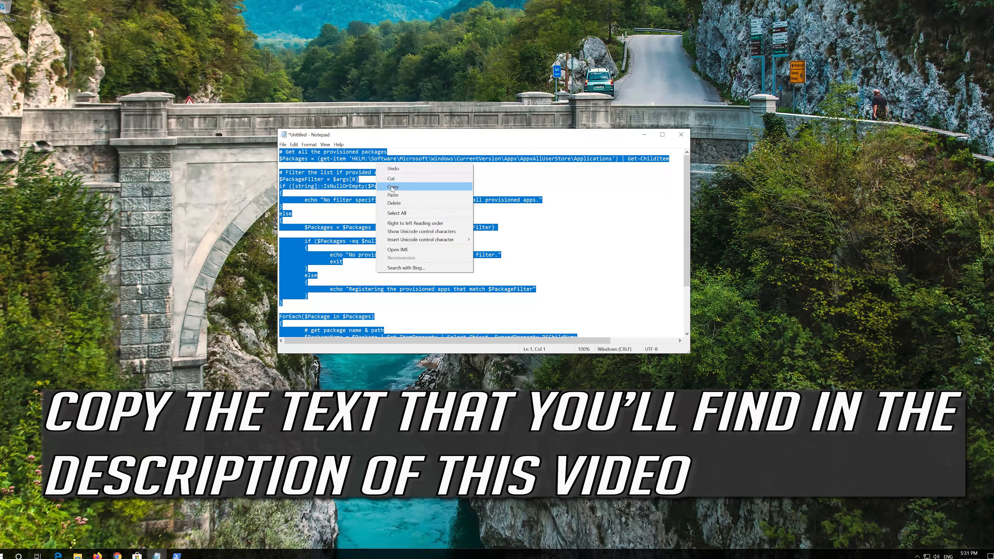
left_click(394, 187)
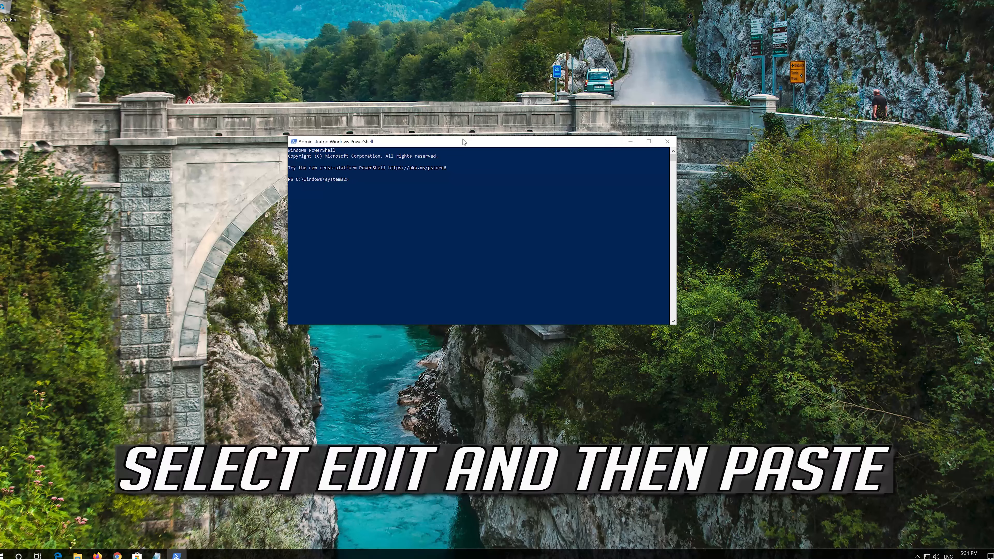
Paste the Get-AppxPackage re-register script into PowerShell, let it run, then enter exit
right_click(333, 142)
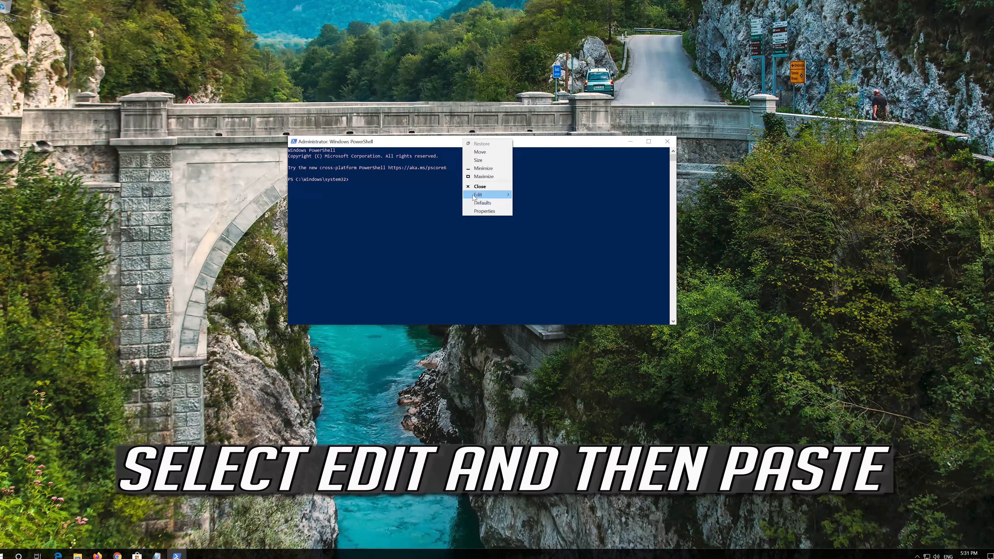
left_click(478, 194)
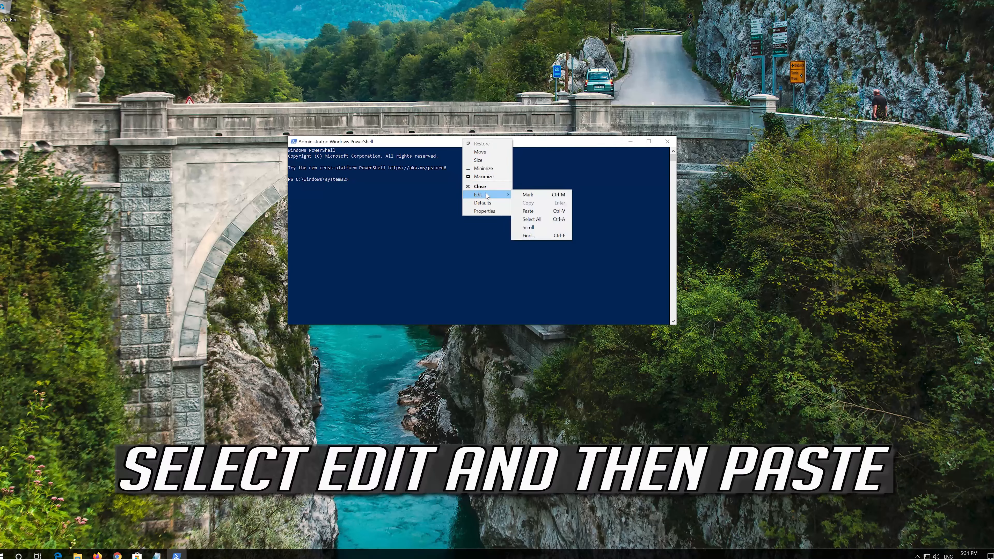
mouse_move(528, 211)
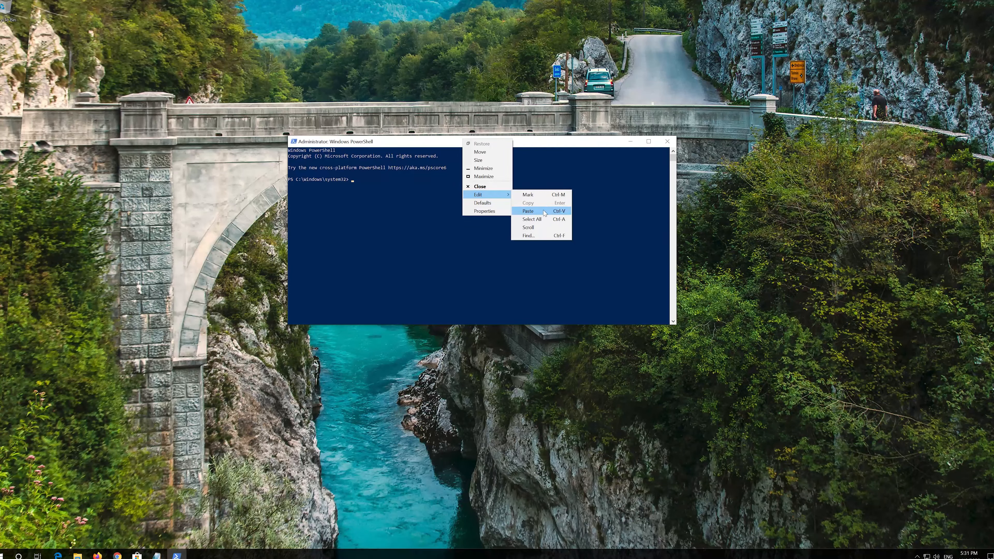
left_click(528, 211)
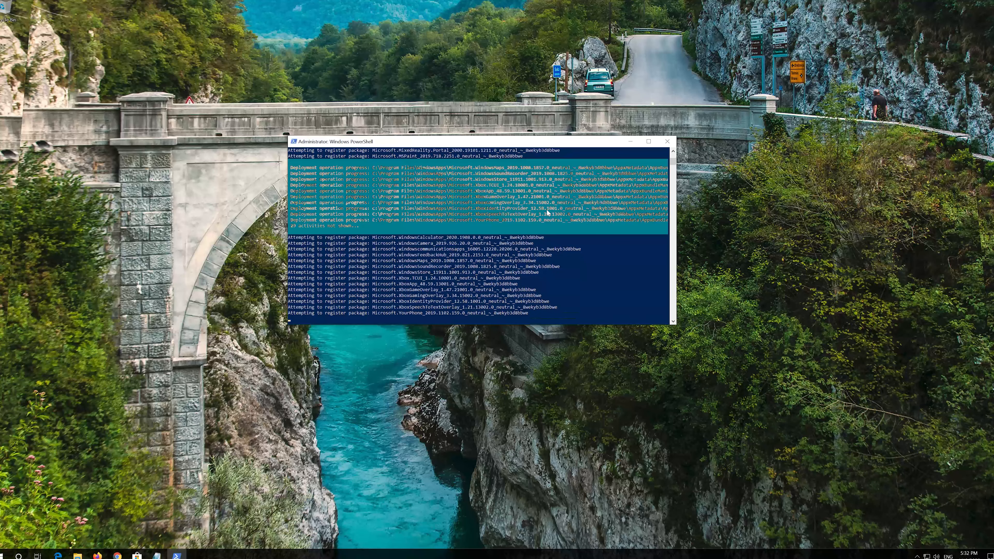
type("exit")
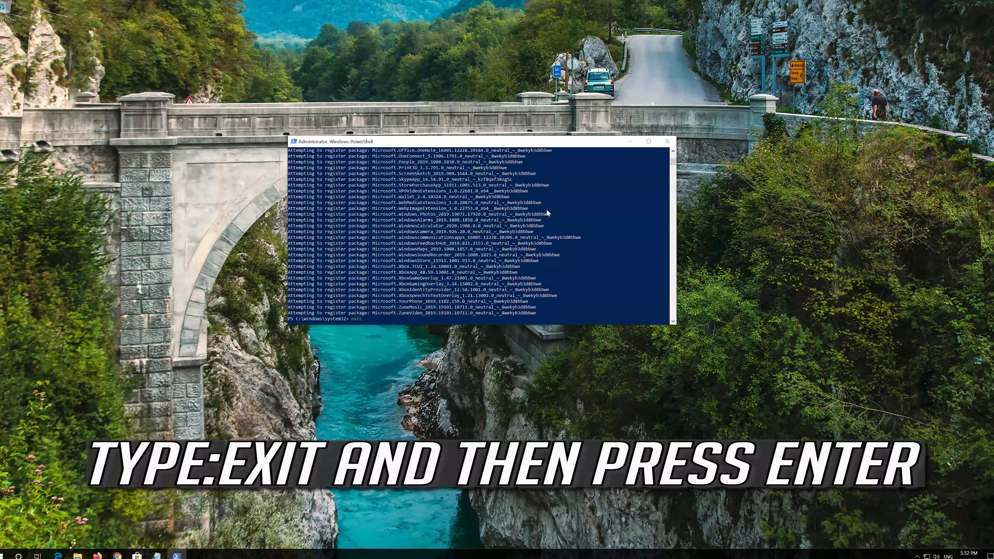
left_click(10, 555)
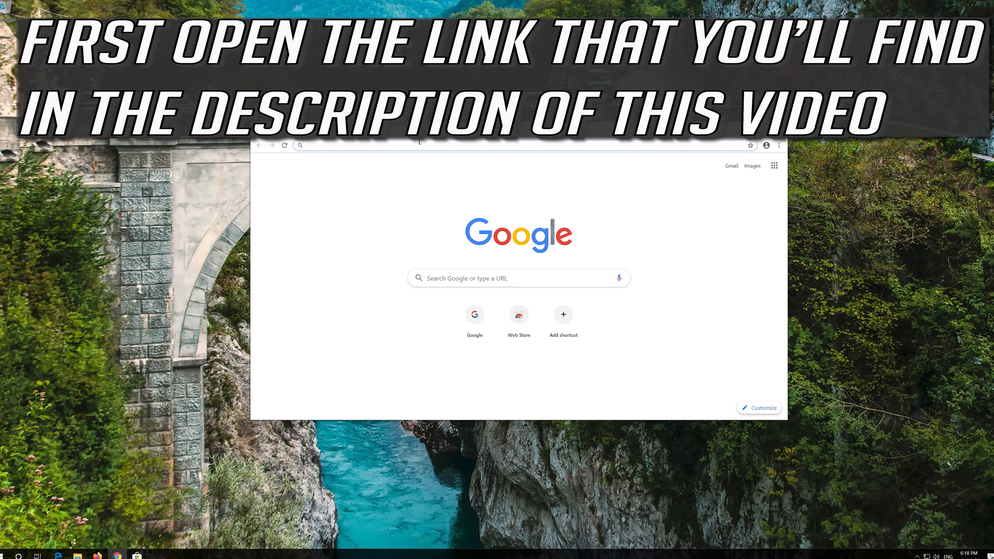
Load microsoft.com/en-us/software-download/windows10 in Chrome and download the media creation tool
type("microsoft.com/en-us/software-download/windows10")
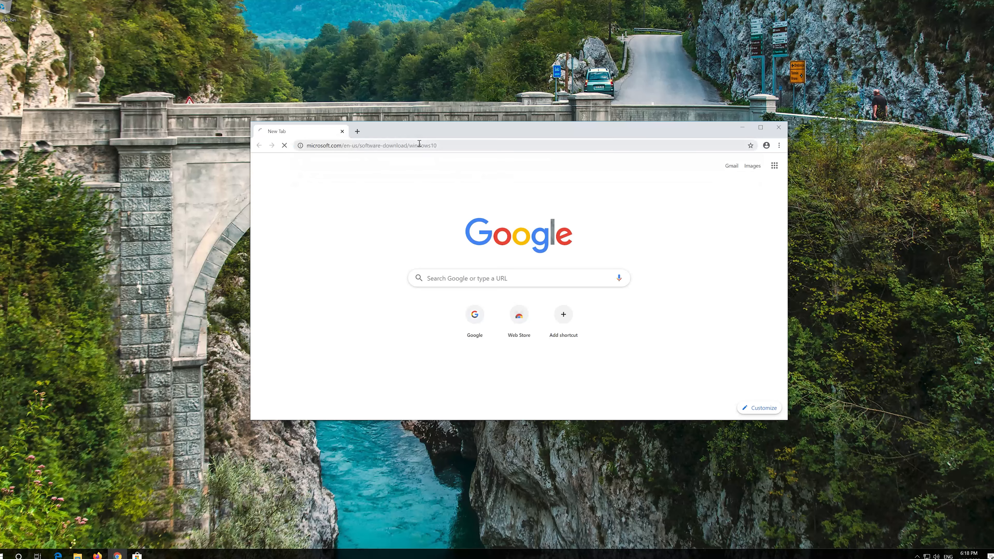
key("Return")
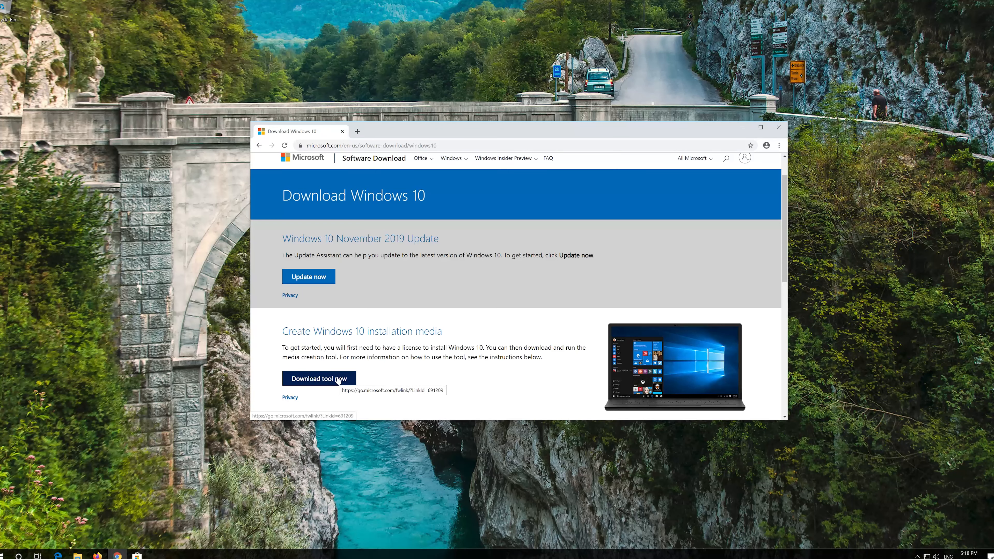
left_click(320, 378)
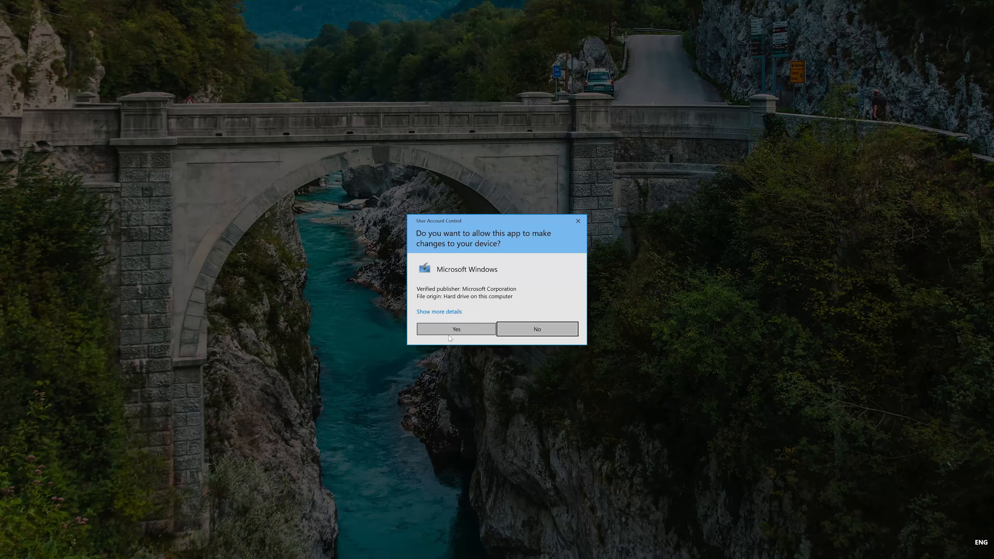
Allow Windows 10 Setup to run, accept its license terms and choose Upgrade this PC now
left_click(455, 330)
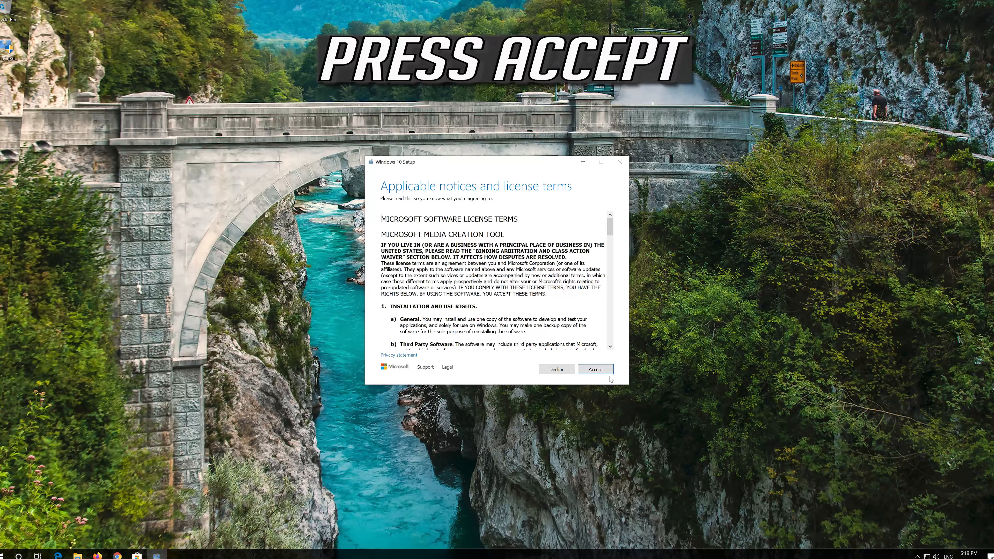
left_click(595, 369)
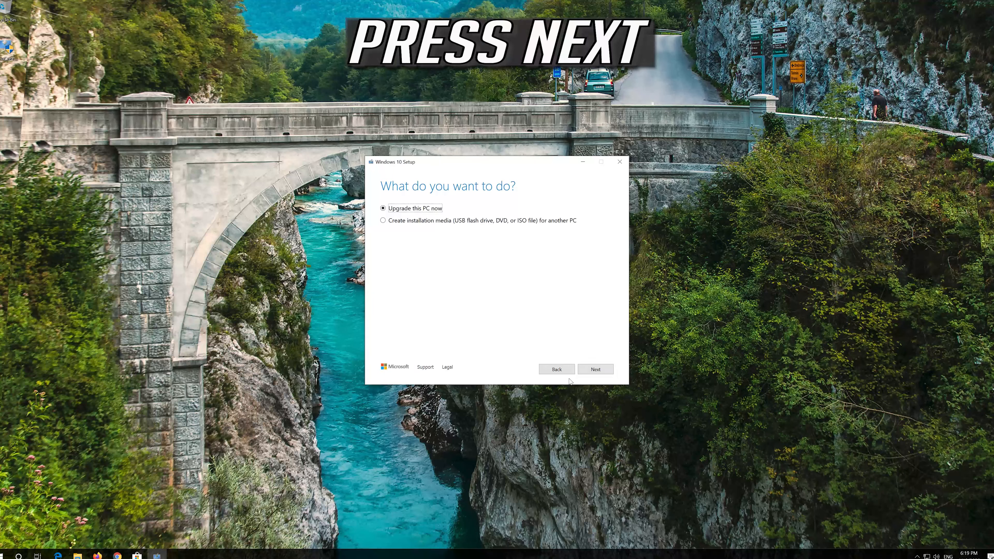
mouse_move(595, 370)
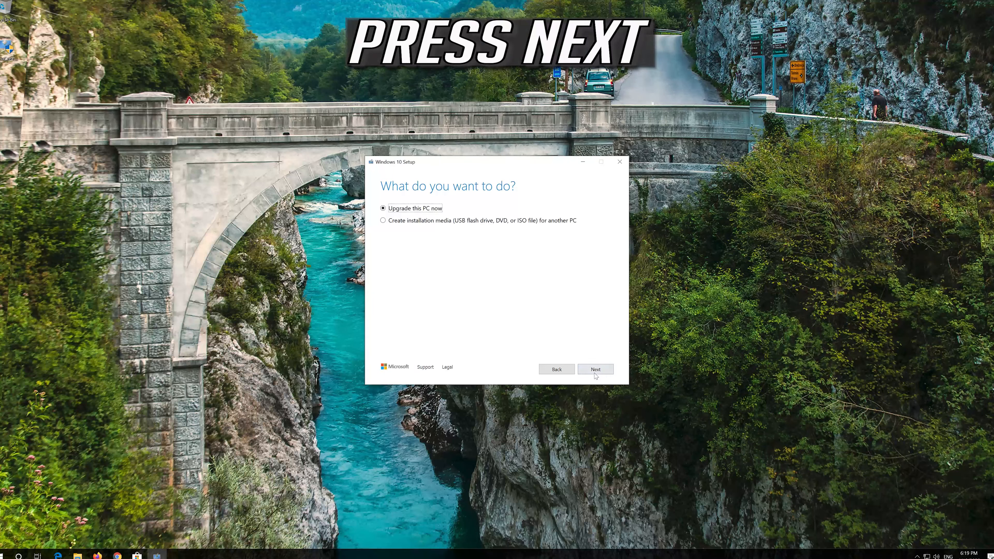
left_click(595, 369)
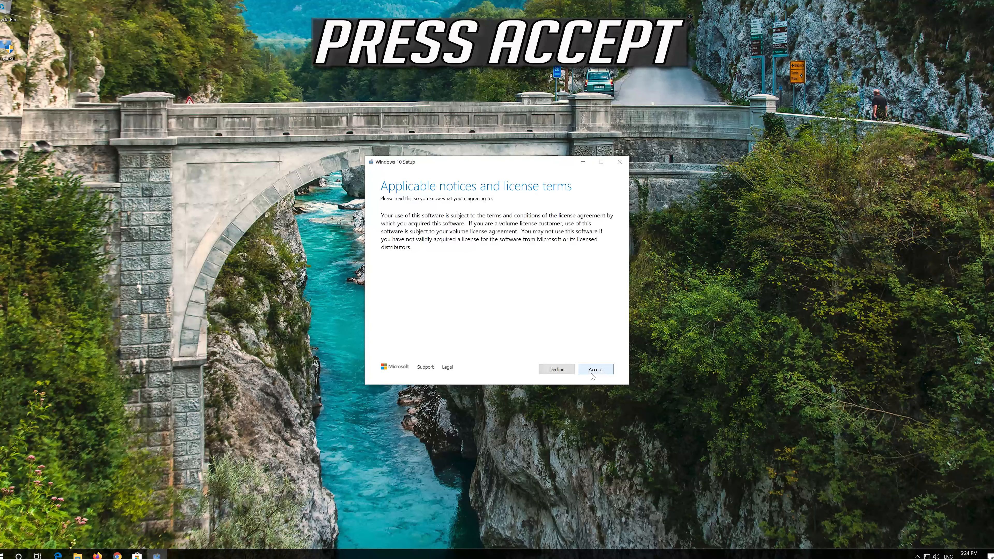
mouse_move(596, 378)
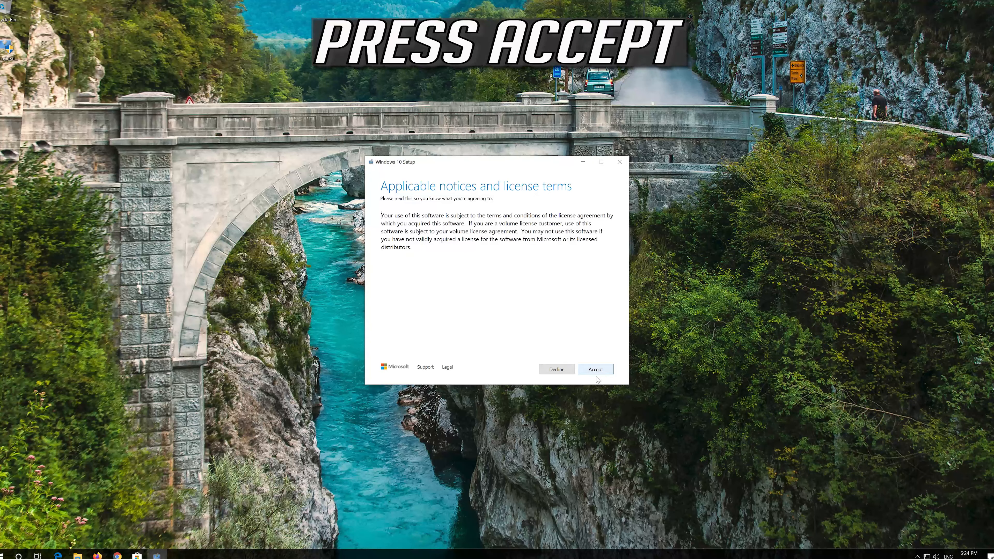
Accept the Windows license and start installing Windows 10 Pro keeping personal files and apps
left_click(595, 369)
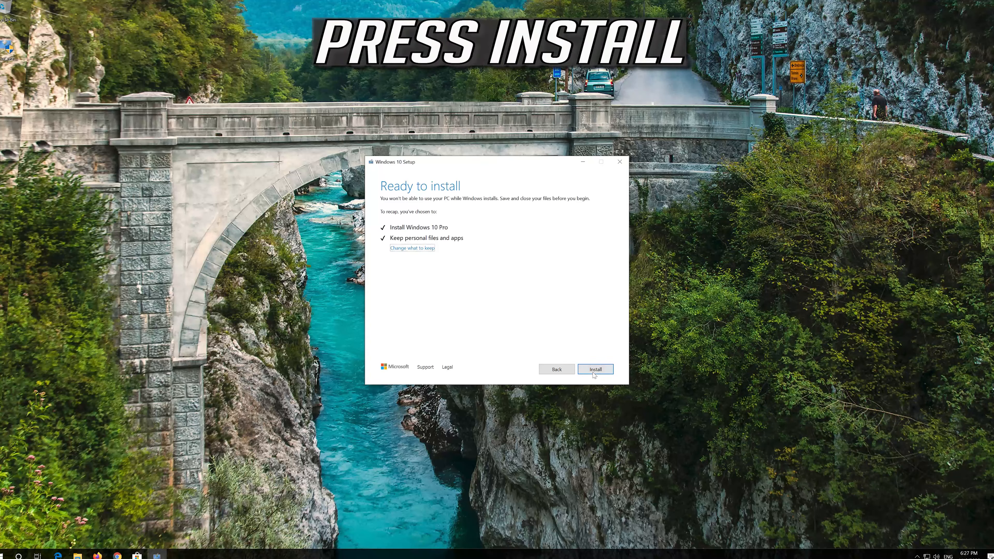
left_click(595, 369)
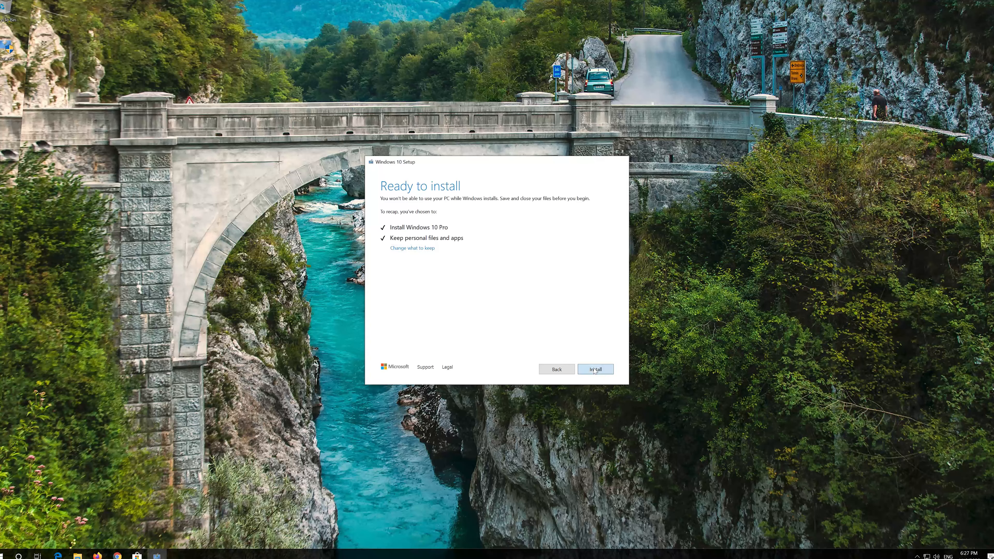
left_click(595, 369)
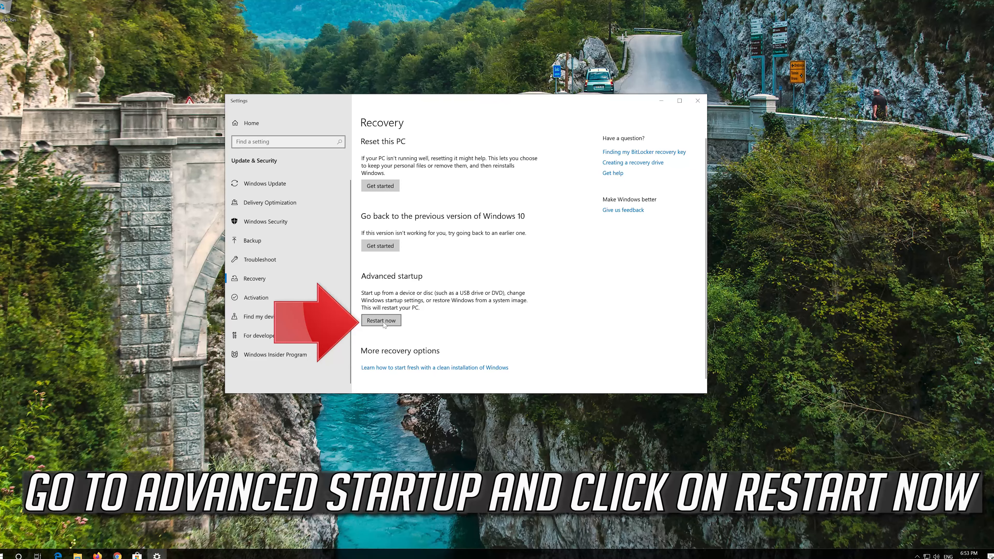
Restart the PC into advanced startup from the Recovery page
left_click(381, 320)
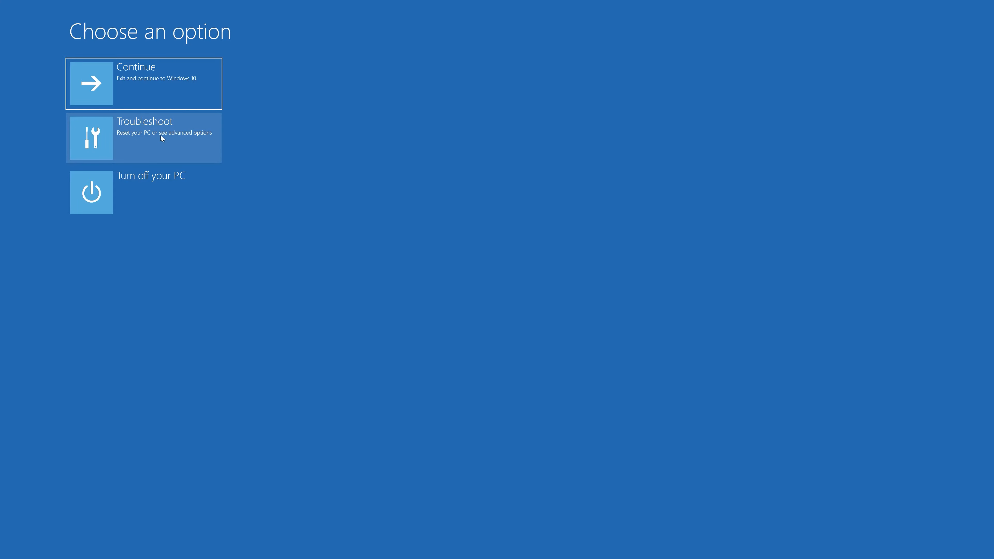
Go through Troubleshoot and Advanced options to launch System Restore
left_click(143, 137)
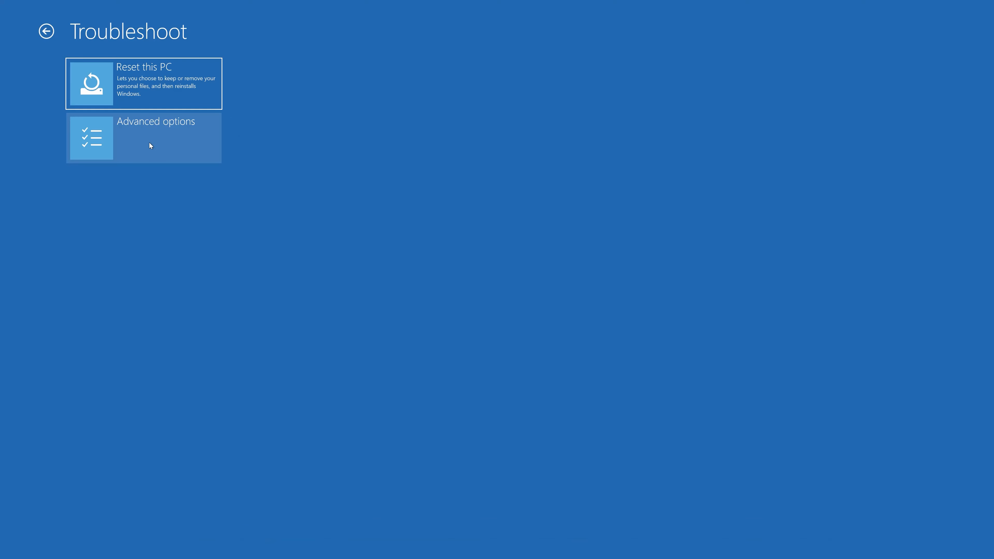
mouse_move(159, 144)
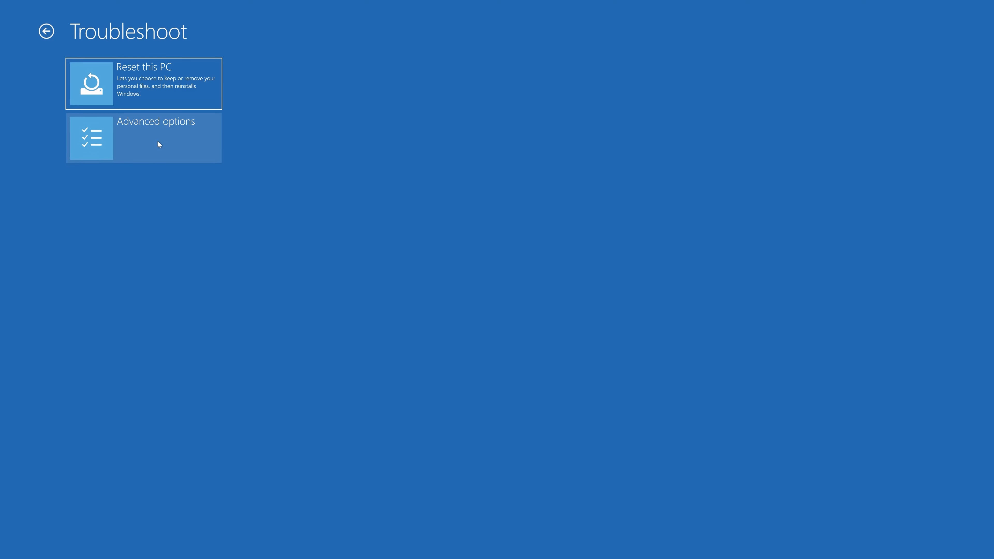
left_click(144, 138)
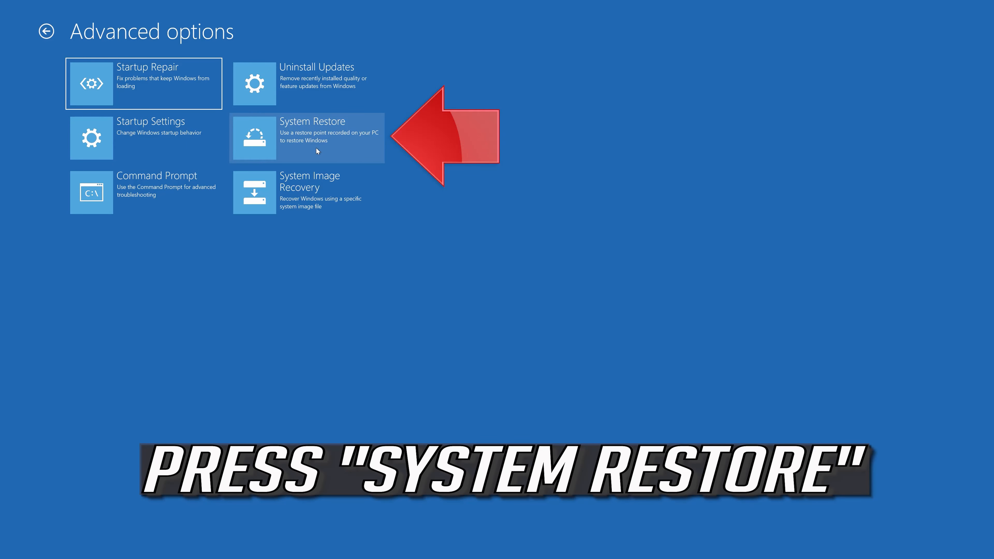
mouse_move(326, 152)
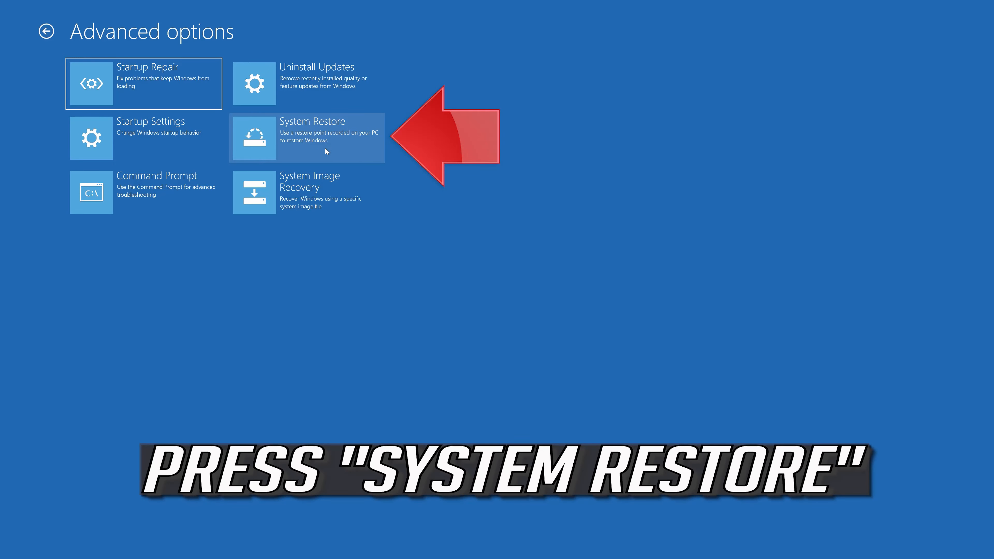
left_click(306, 137)
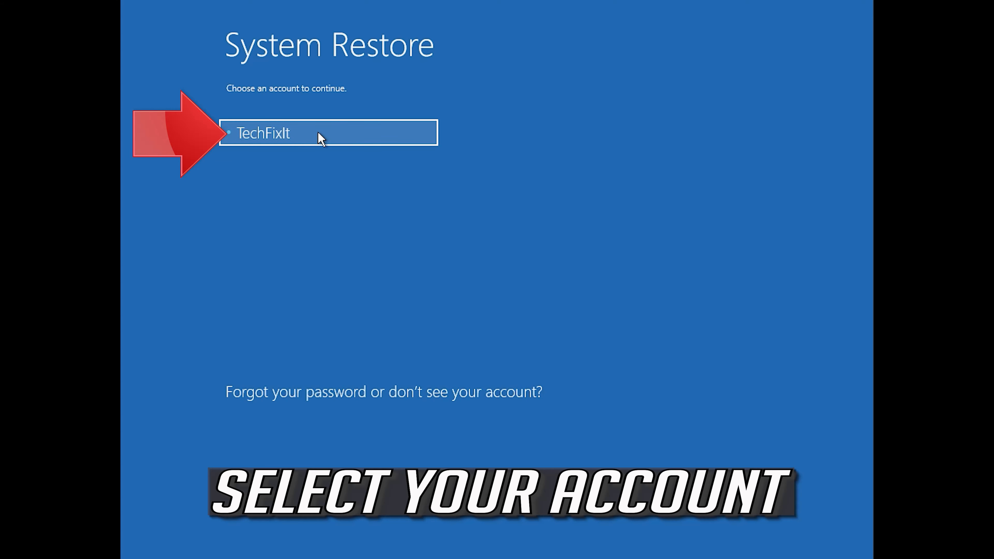
Choose the account and continue with a blank password into the System Restore wizard
left_click(327, 133)
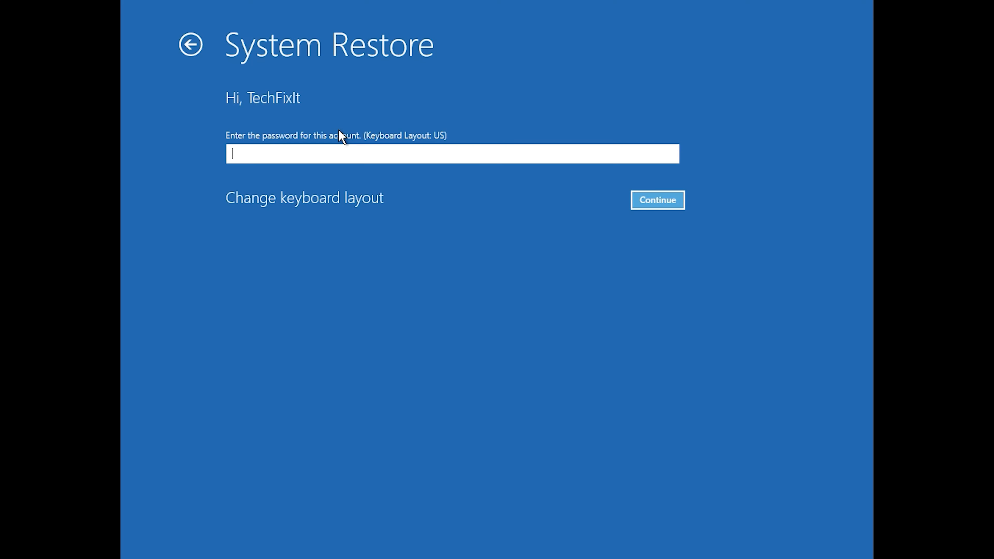
mouse_move(228, 155)
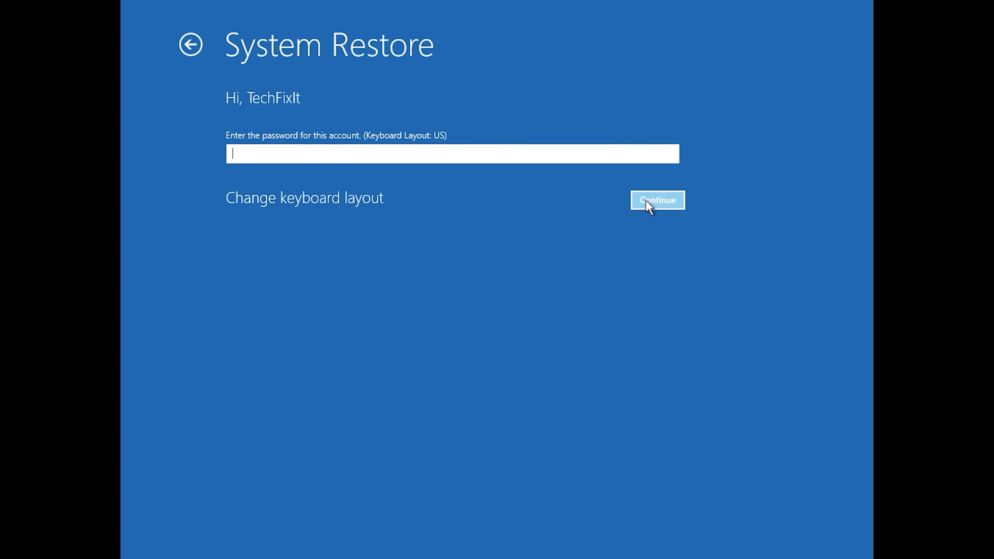
left_click(657, 200)
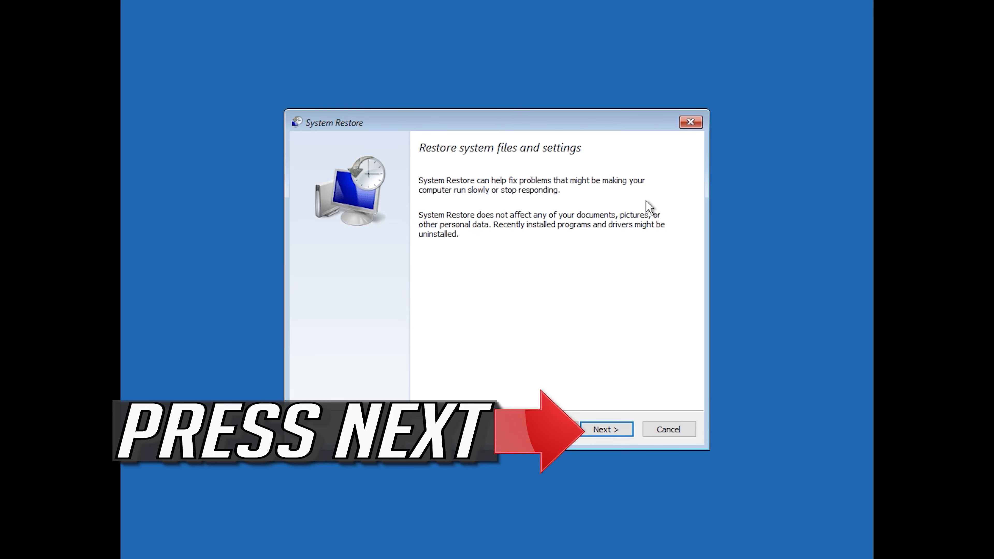
mouse_move(604, 429)
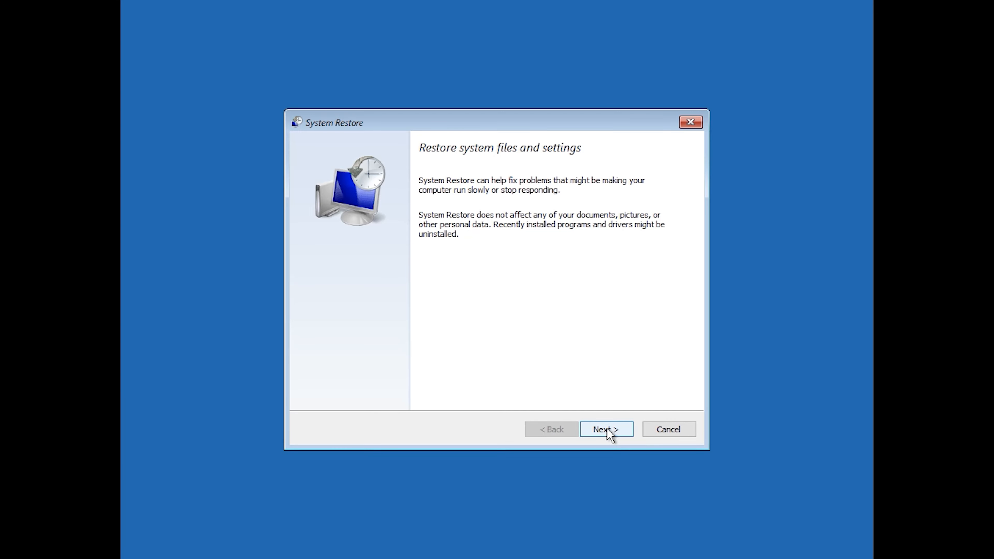
Select the latest restore point (1/10/2020 12:21:42 AM), finish and confirm the irreversible restore
left_click(604, 429)
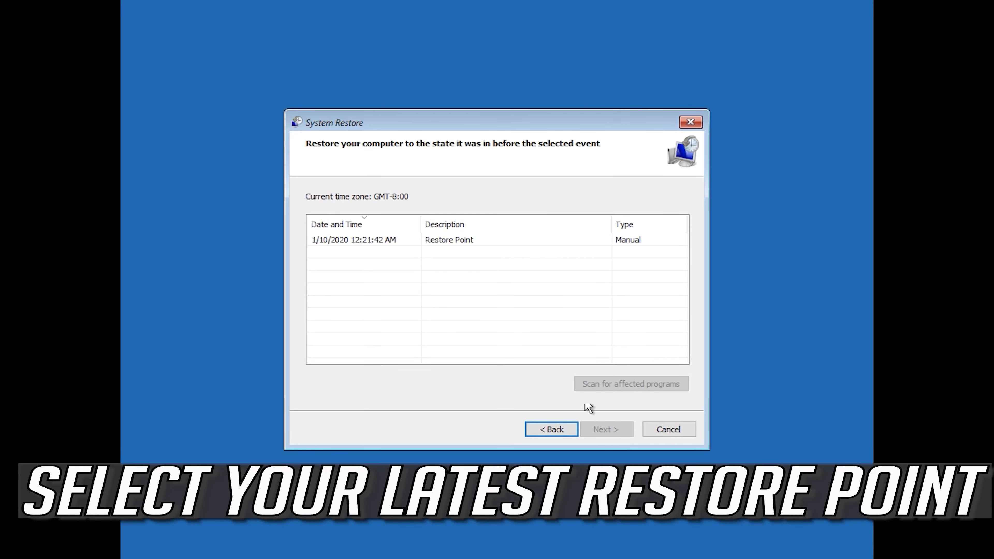
left_click(448, 240)
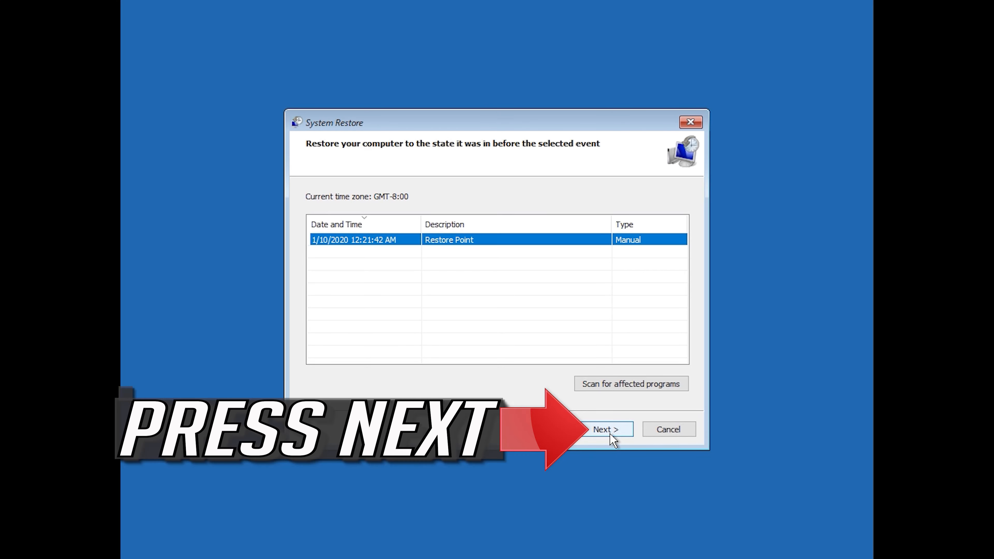
left_click(602, 429)
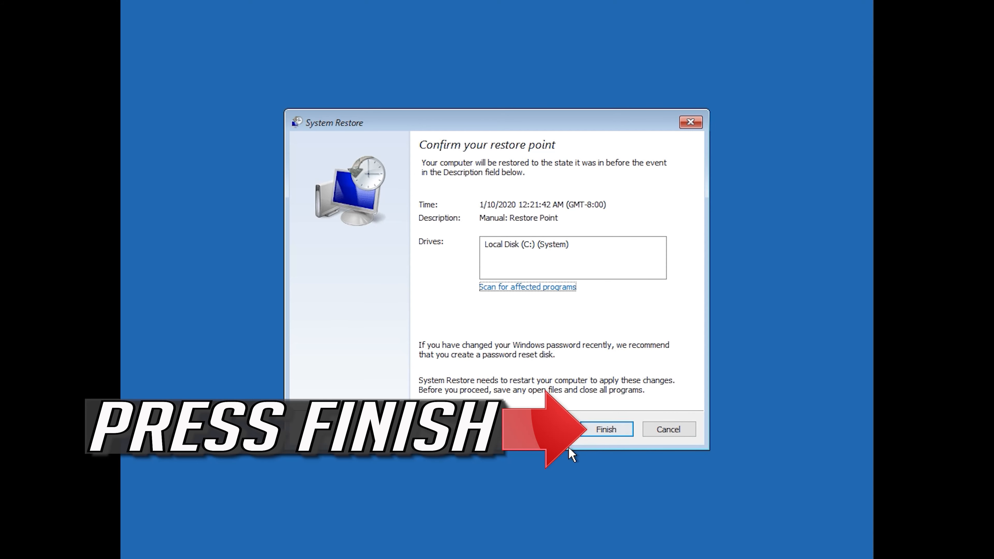
left_click(604, 429)
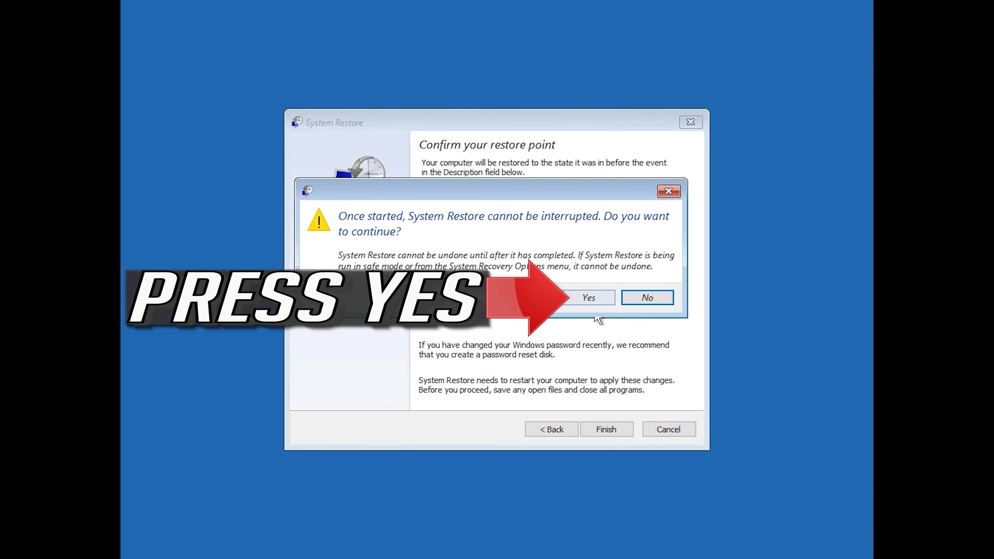
left_click(587, 297)
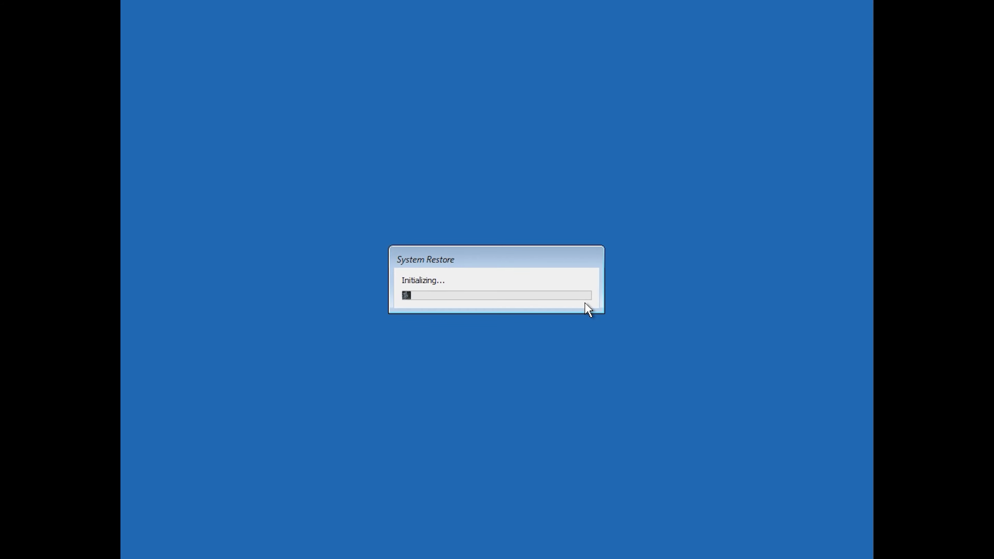